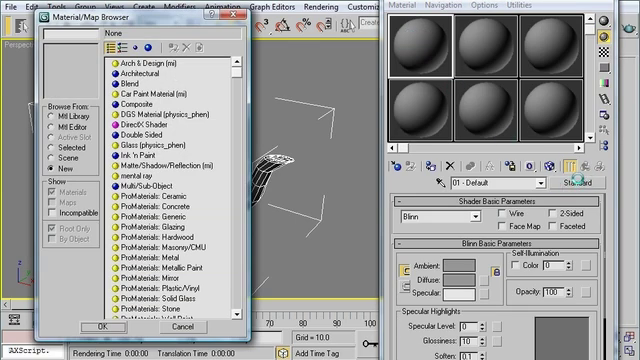
Step: Convert the first material slot to a Composite material, keeping the Standard material as base
{"action": "left_click", "coordinate": [123, 103]}
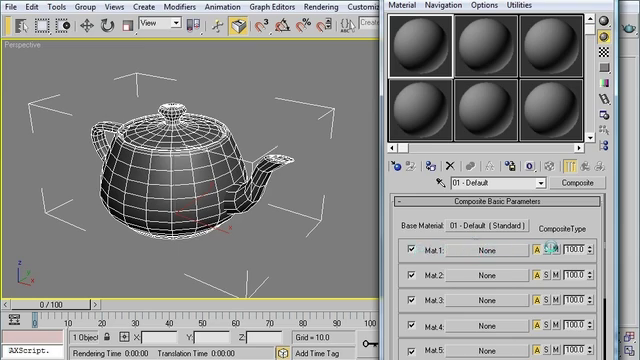
Step: Add a Standard sub-material in the composite's Mat.1 slot with diffuse colour RGB 0,0,0
{"action": "left_click", "coordinate": [465, 248]}
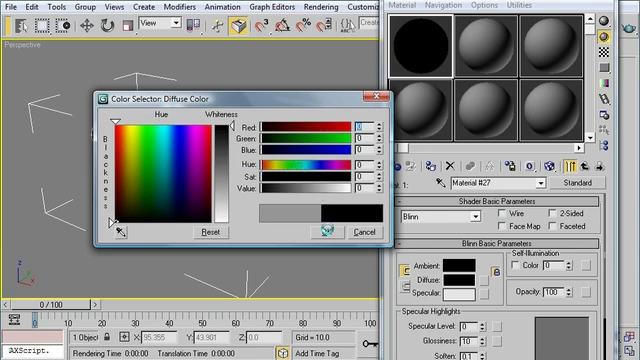
{"action": "left_click", "coordinate": [327, 231]}
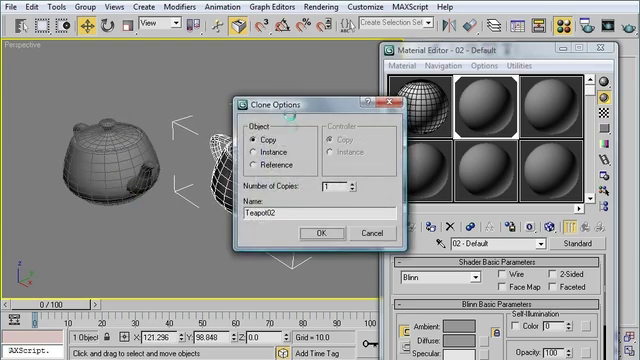
Step: Clone the teapot as an independent Copy named Teapot02
{"action": "left_click", "coordinate": [318, 233]}
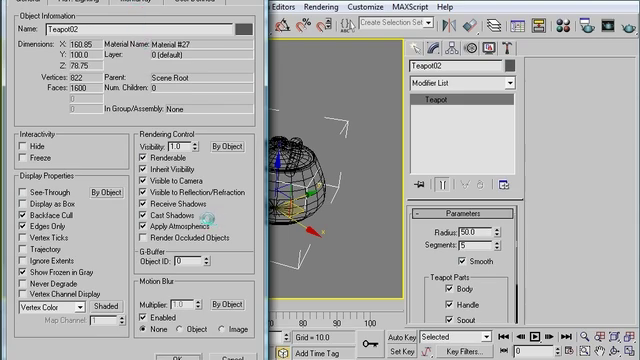
Step: Uncheck Cast Shadows in Teapot02's Object Properties rendering control
{"action": "left_click", "coordinate": [146, 208]}
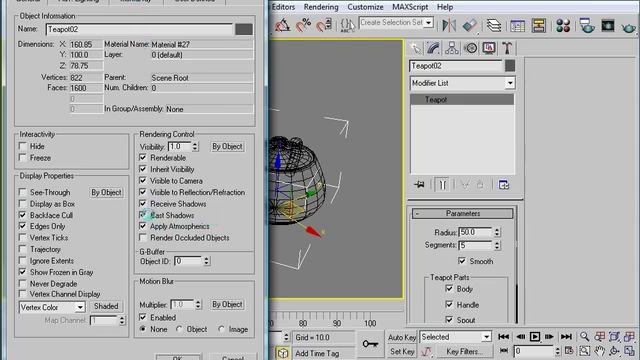